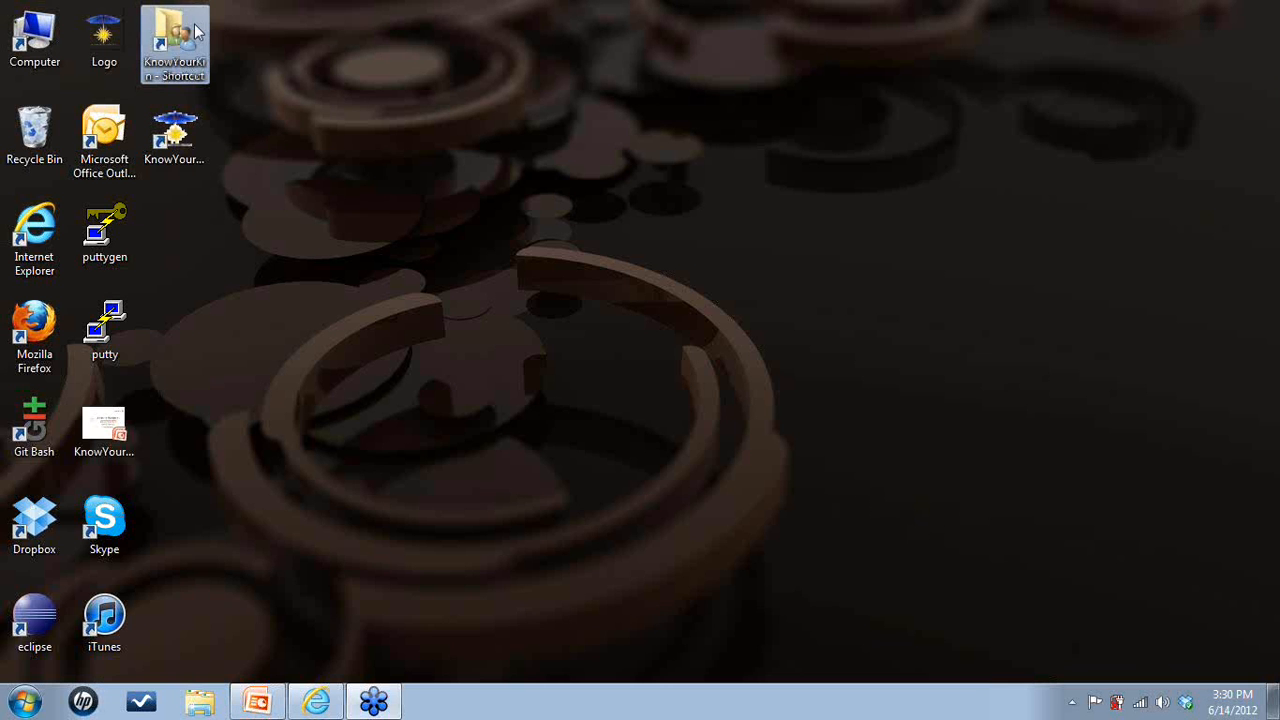
Inspect the KnowYourKin installation folder contents (access.ser, accesskey properties, xmldata).
{"action": "double_click", "coordinate": [176, 40]}
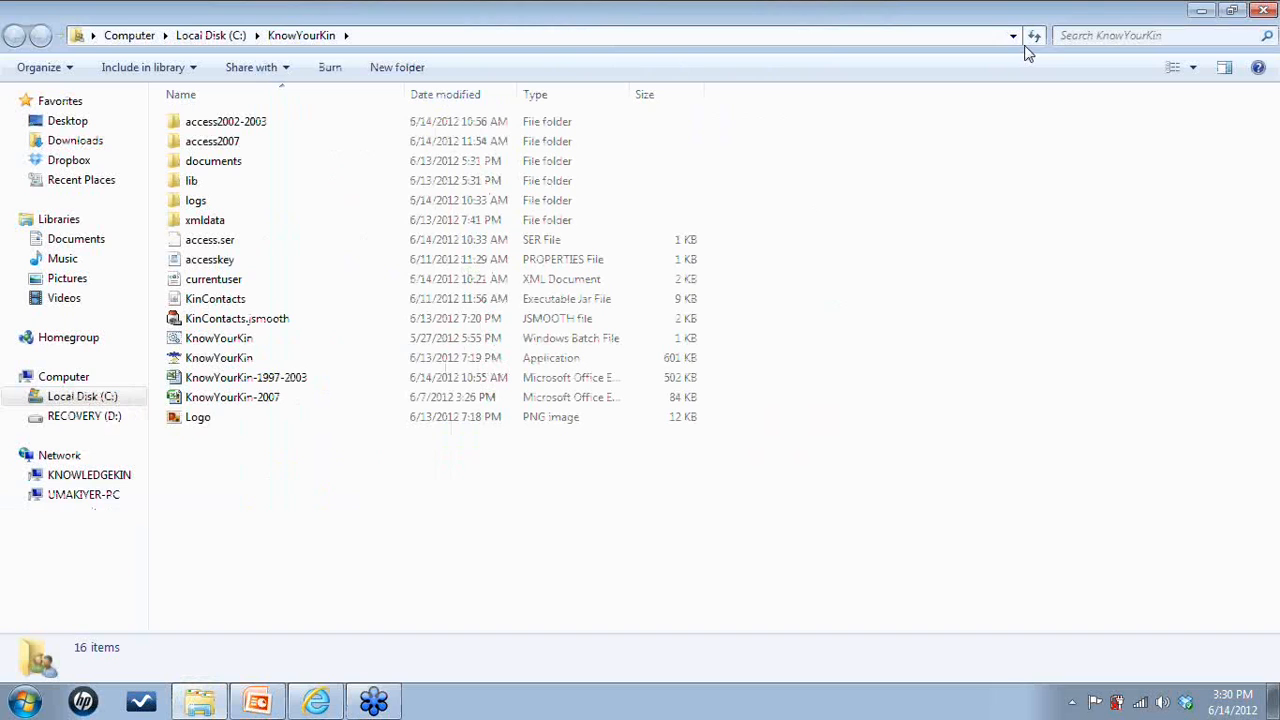
{"action": "mouse_move", "coordinate": [192, 180]}
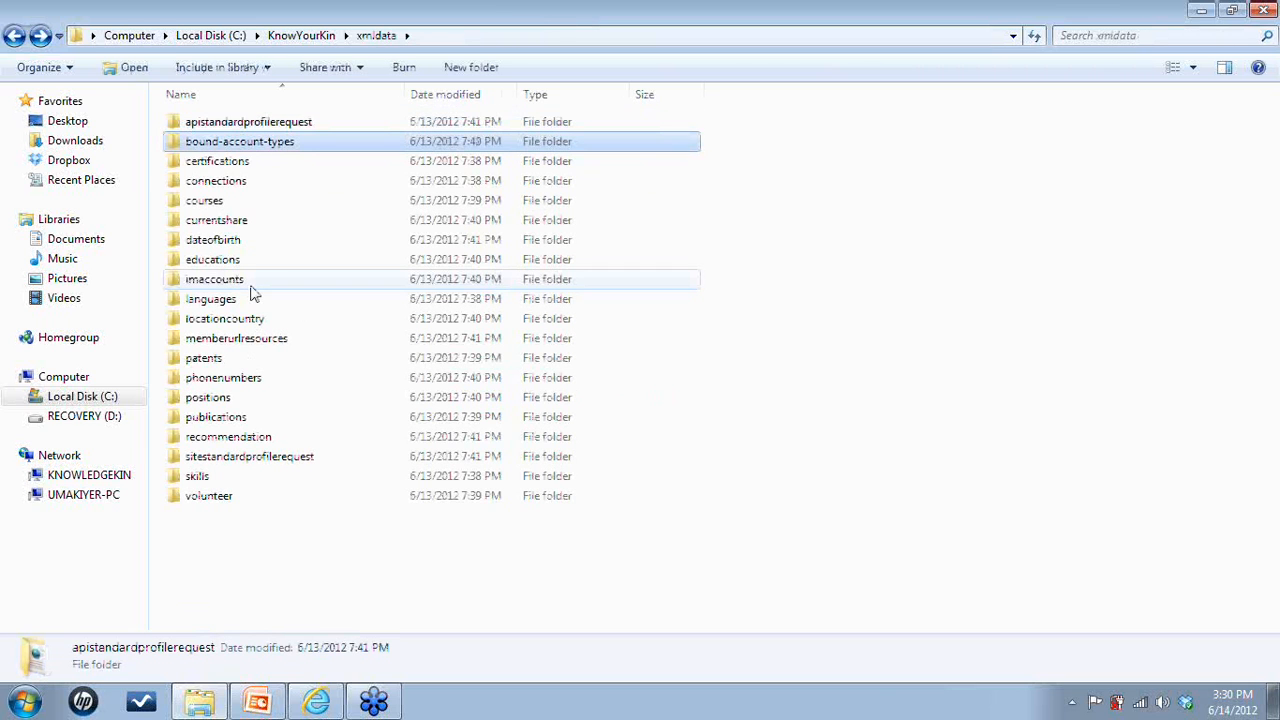
{"action": "left_click", "coordinate": [16, 36]}
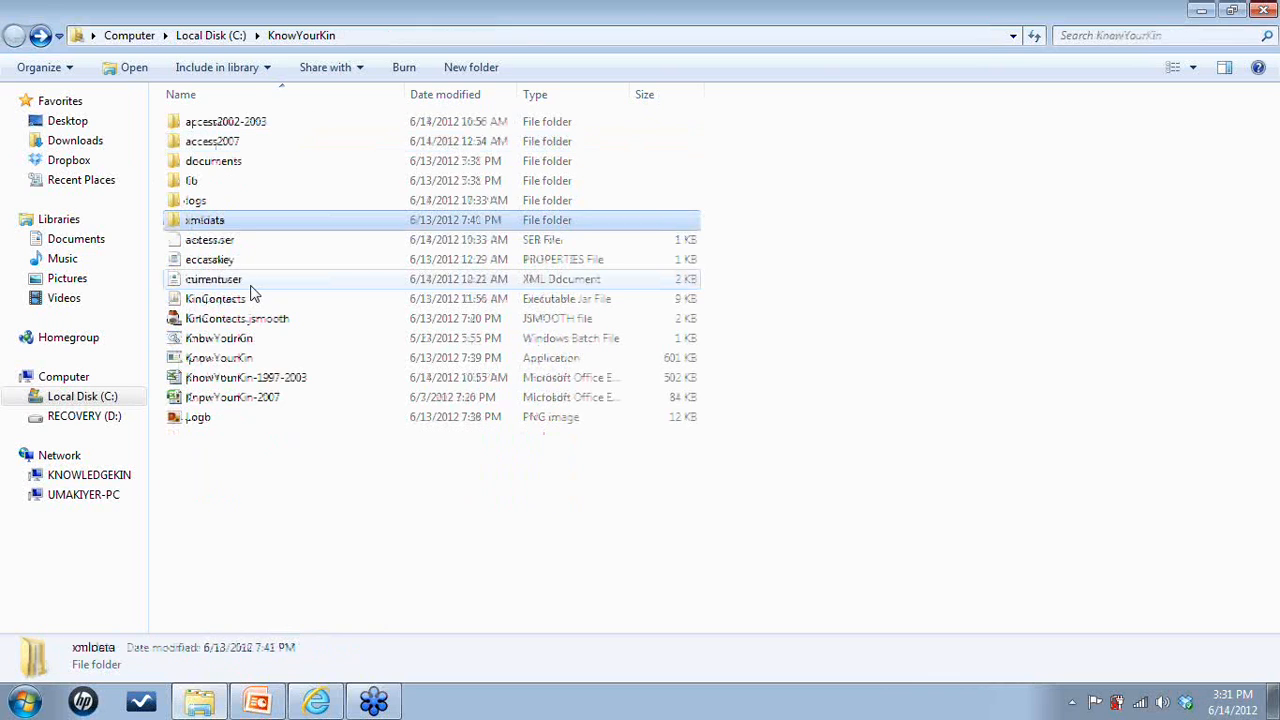
{"action": "left_click", "coordinate": [208, 240]}
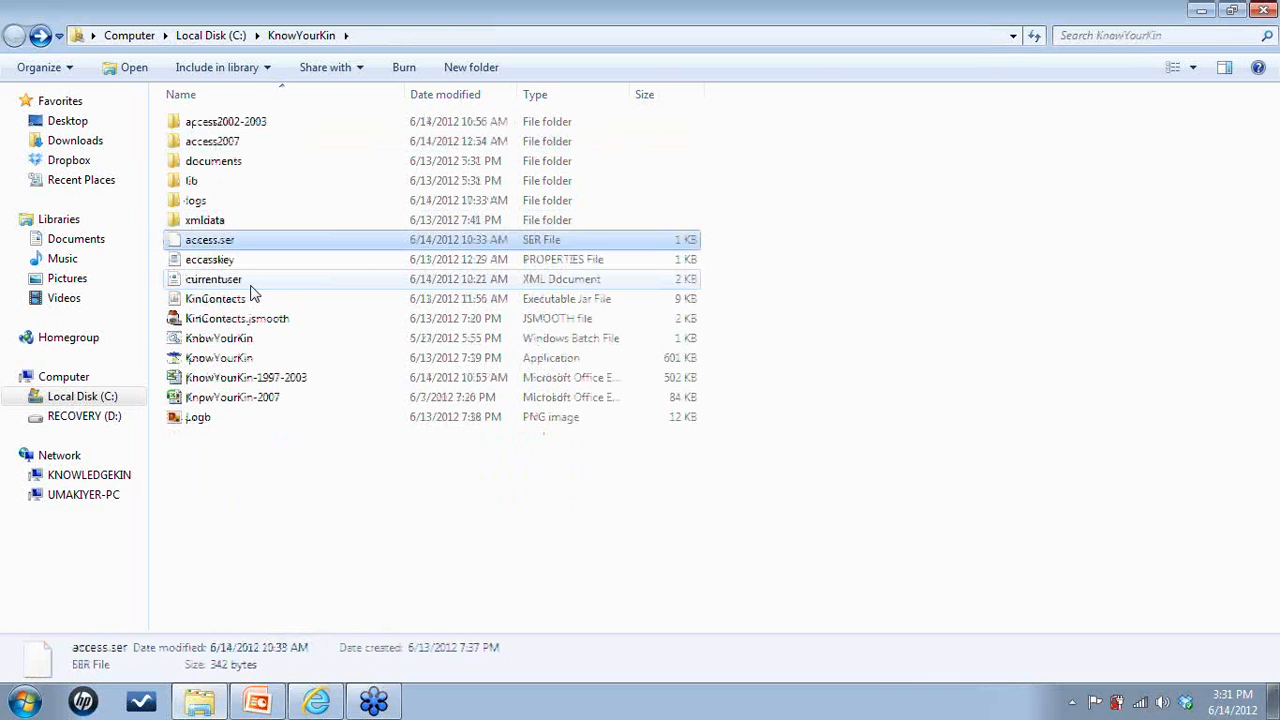
{"action": "left_click", "coordinate": [212, 280]}
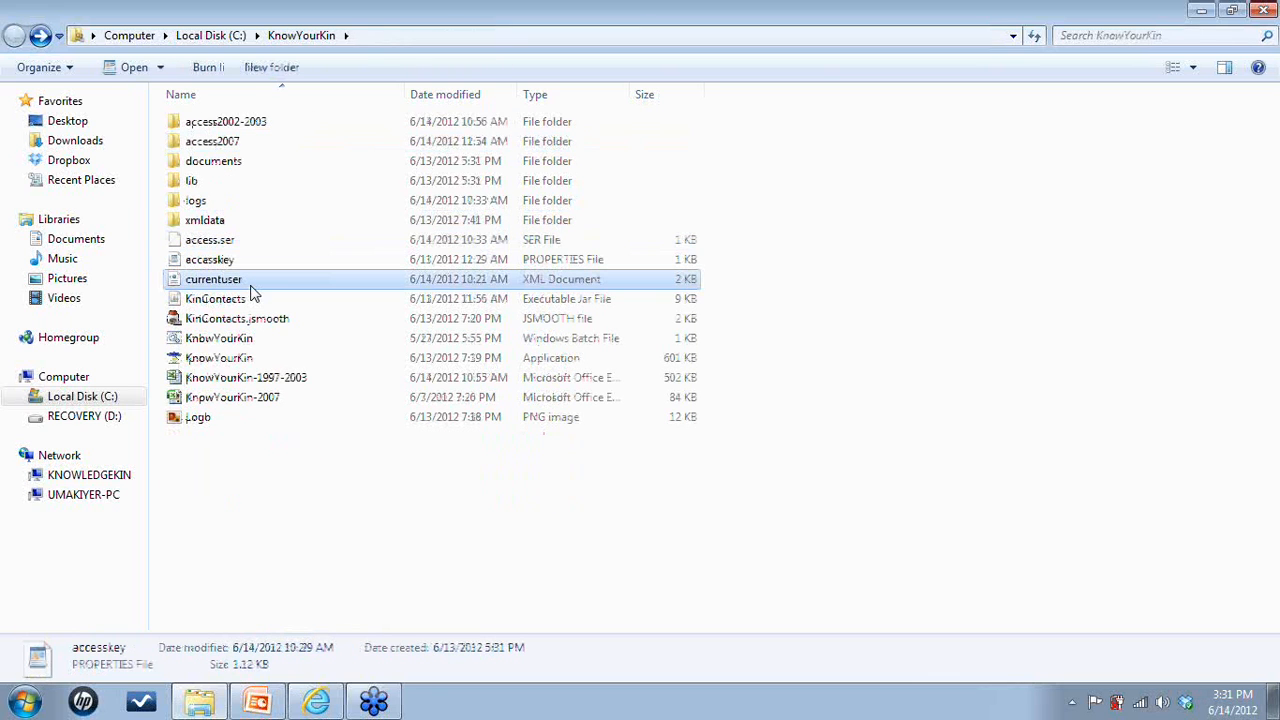
{"action": "left_click", "coordinate": [204, 218]}
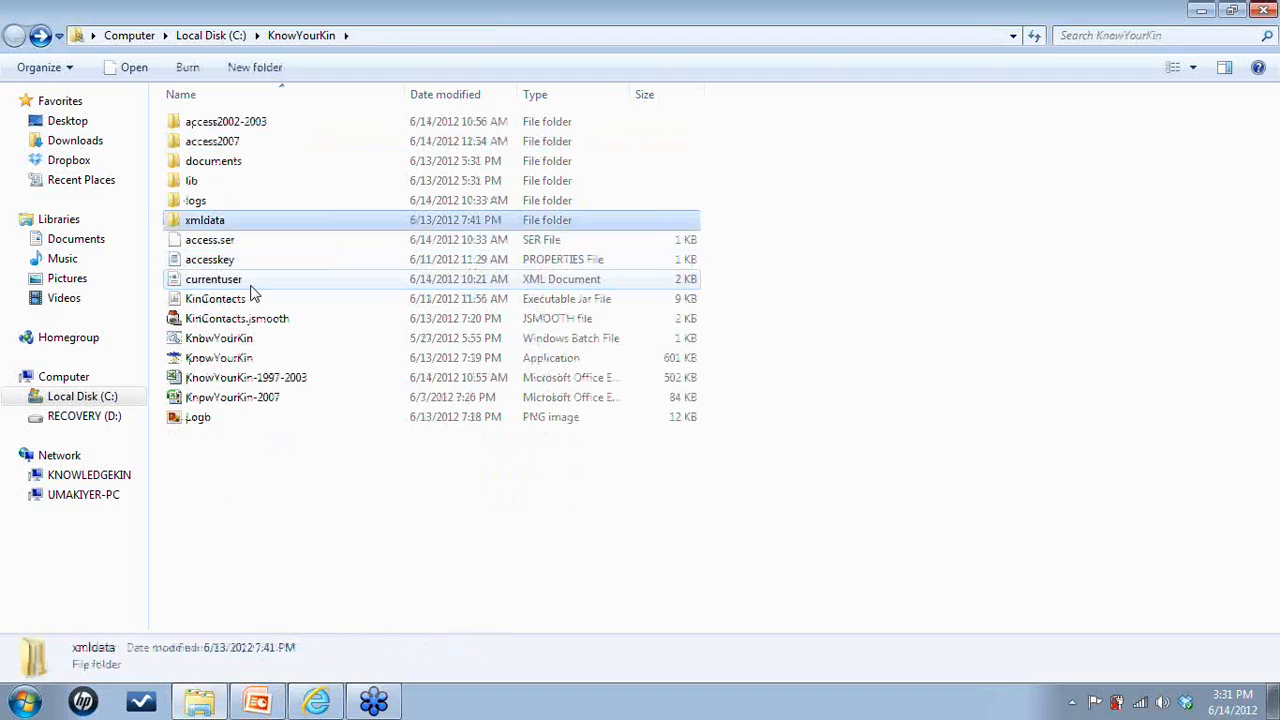
{"action": "left_click", "coordinate": [218, 356]}
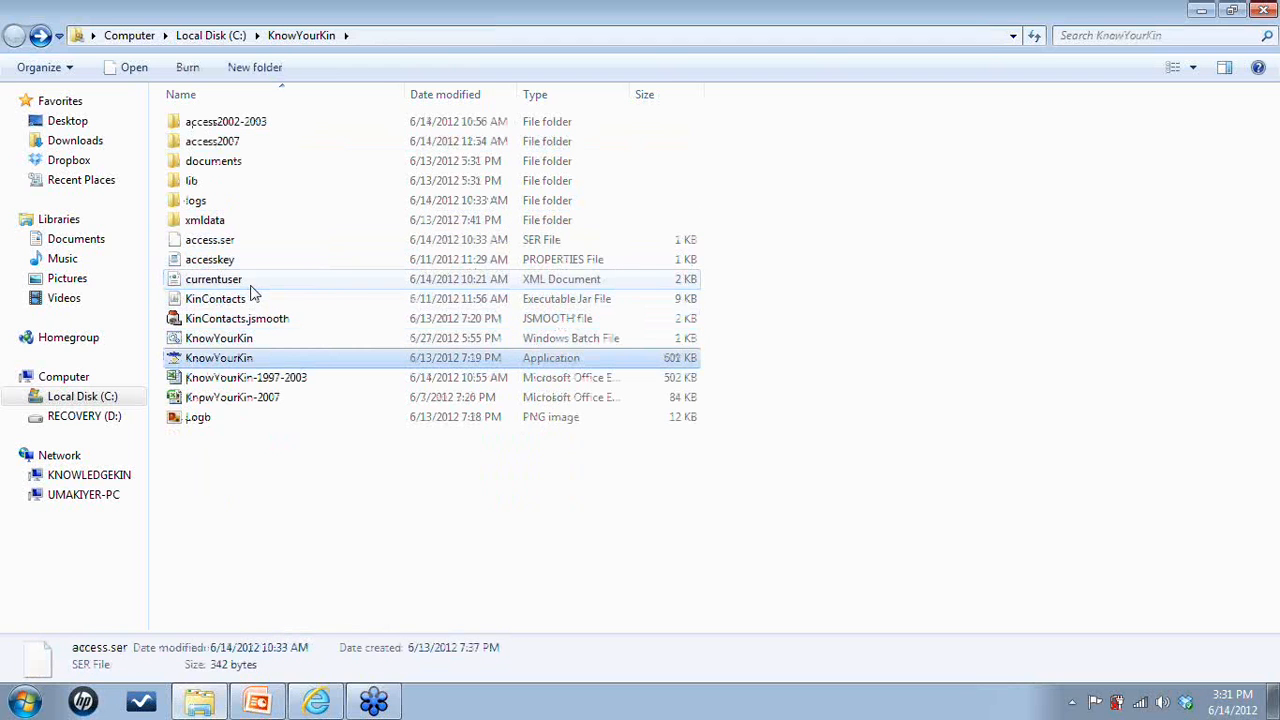
{"action": "left_click", "coordinate": [220, 356]}
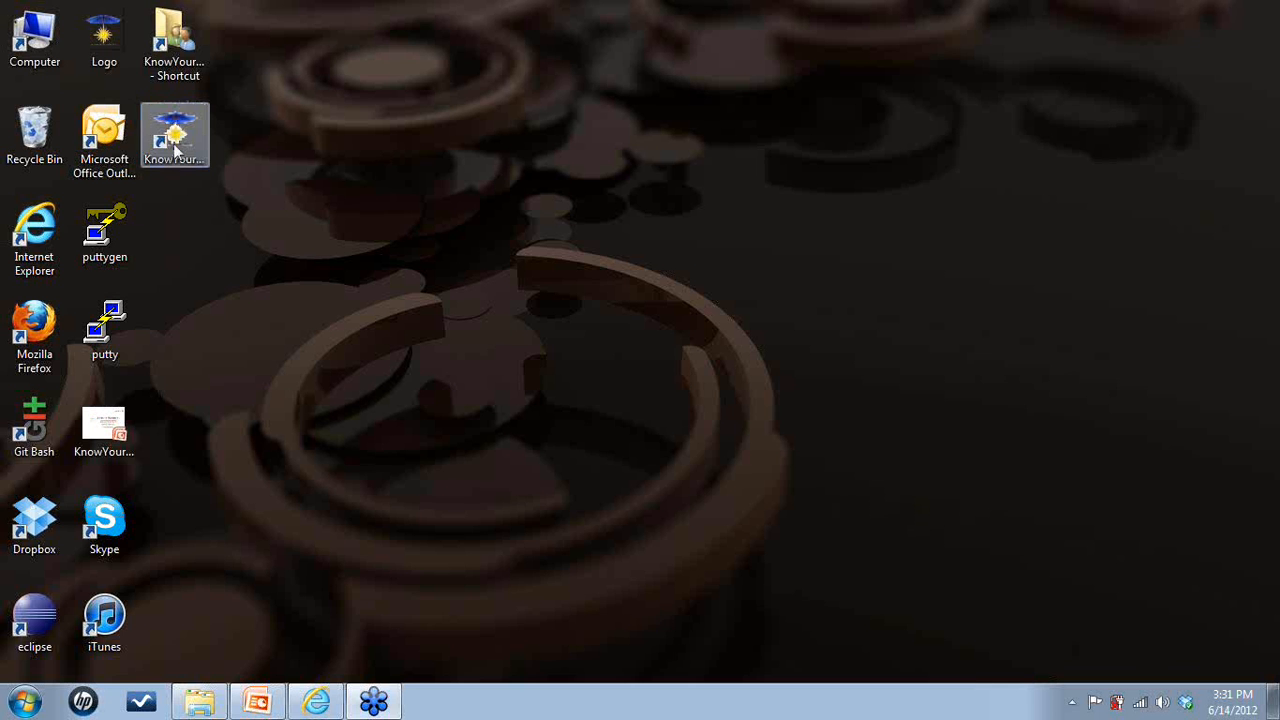
{"action": "double_click", "coordinate": [176, 136]}
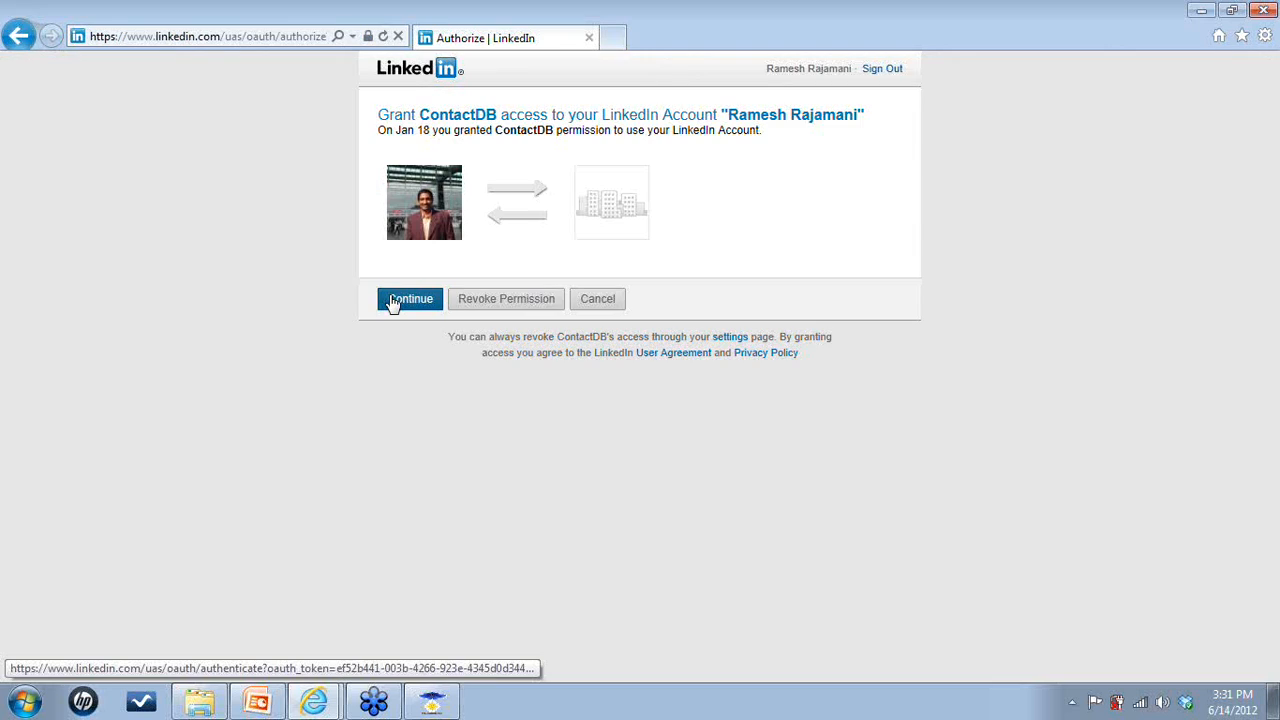
{"action": "left_click", "coordinate": [410, 298]}
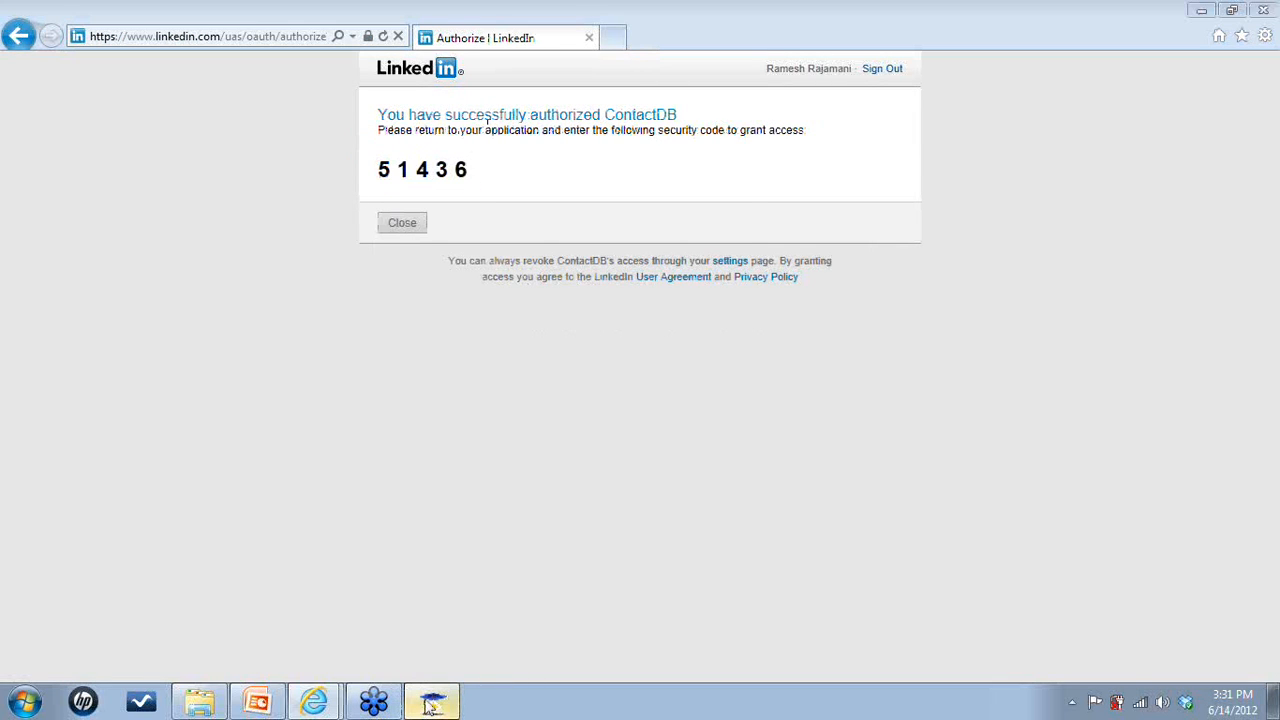
Enter the verifier code in the KnowYourKin console to obtain an access token.
{"action": "left_click", "coordinate": [432, 700]}
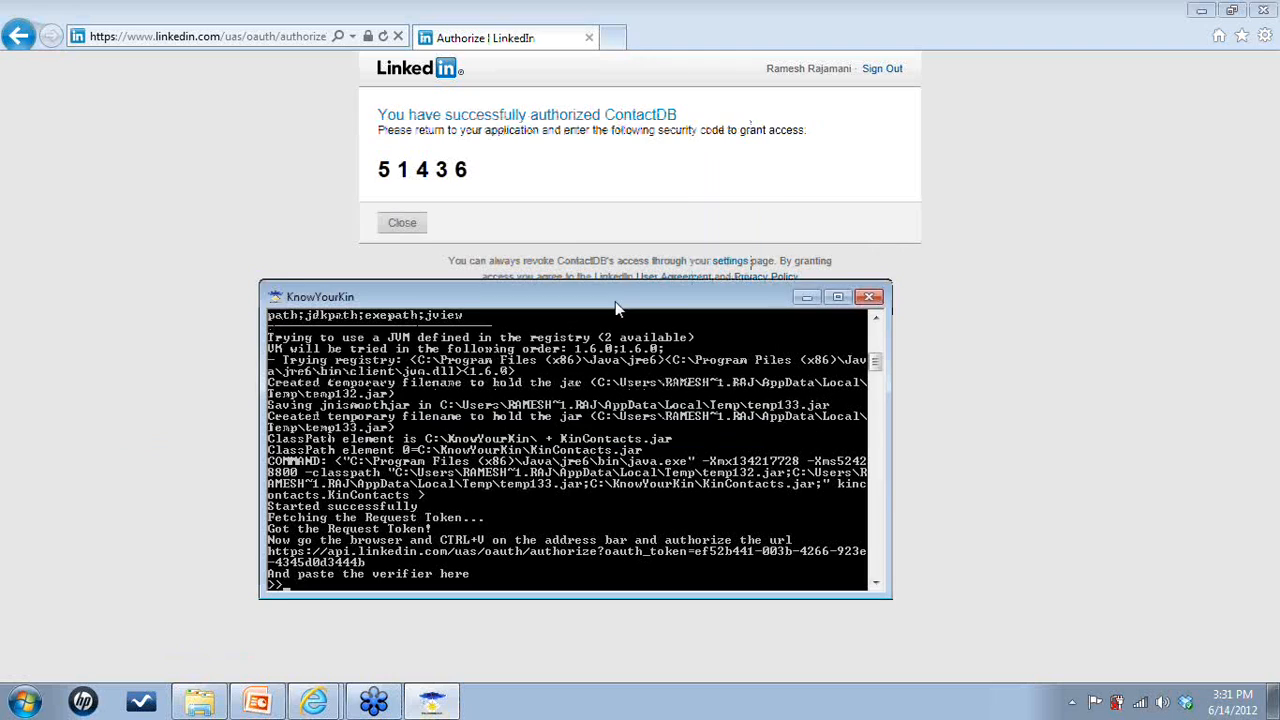
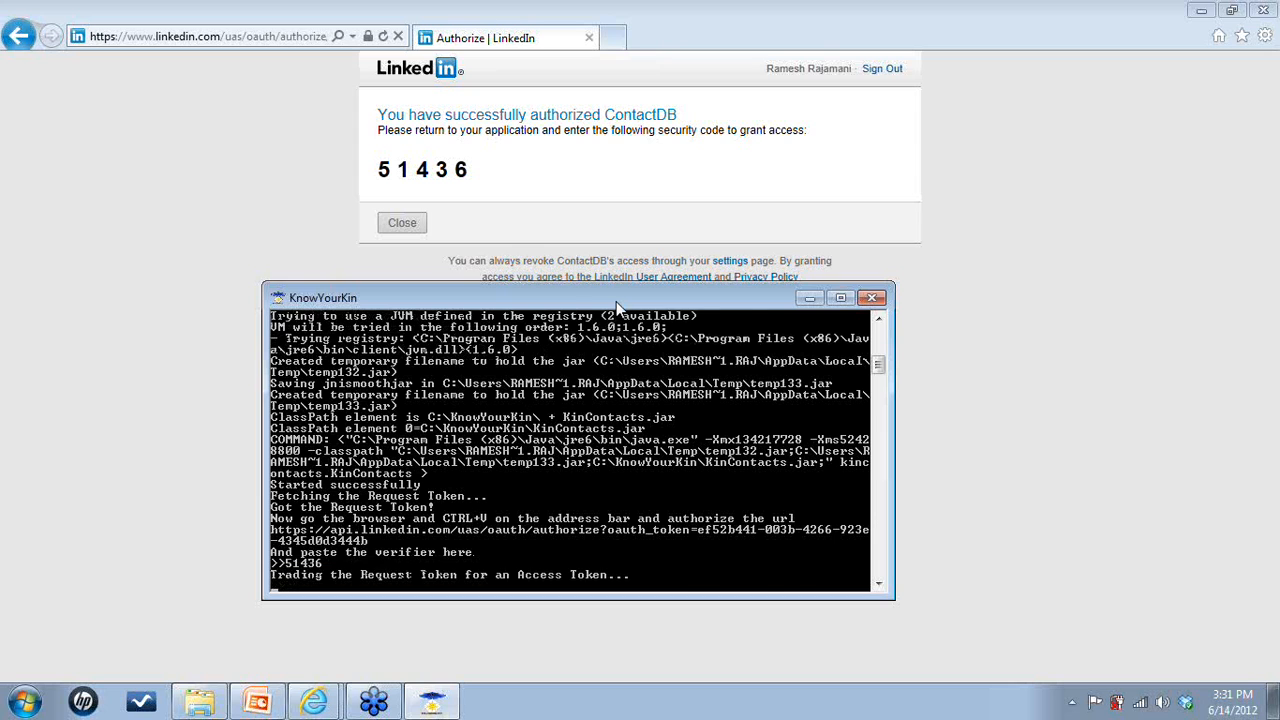
{"action": "scroll", "scroll_direction": "down", "scroll_amount": 3}
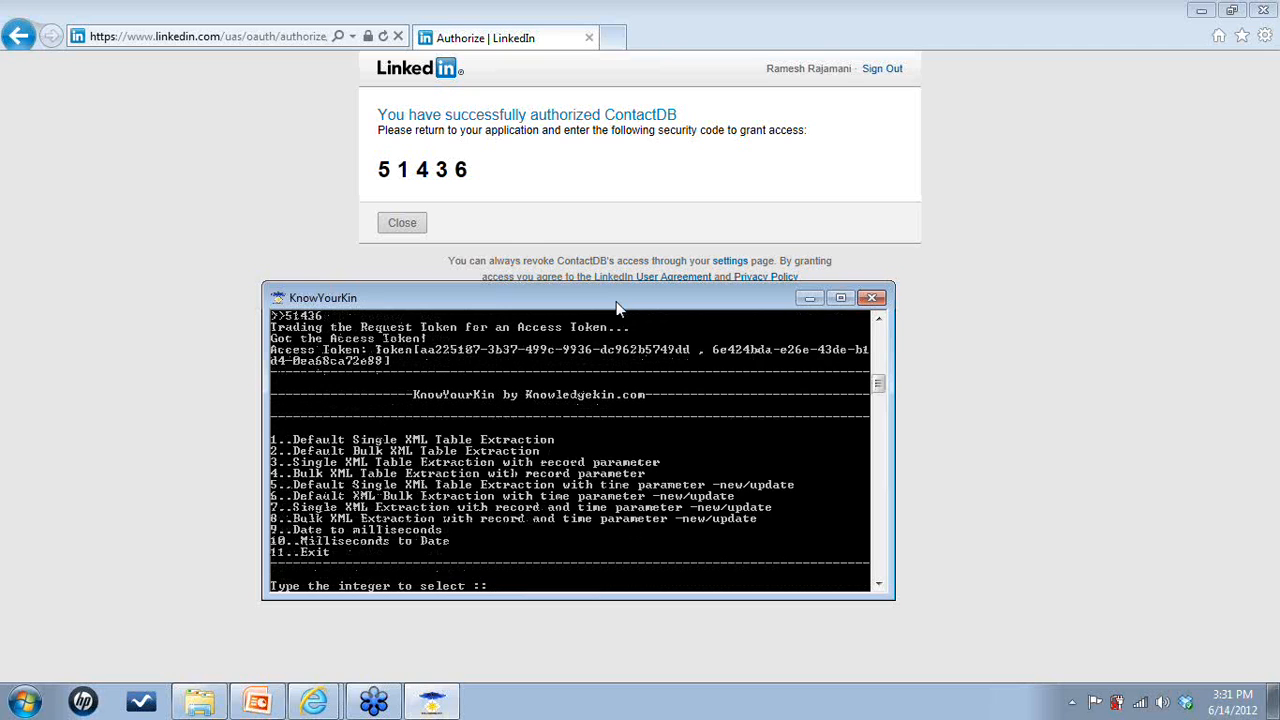
Choose option 1, Default Single XML Table Extraction, with table number 11.
{"action": "type", "text": "1"}
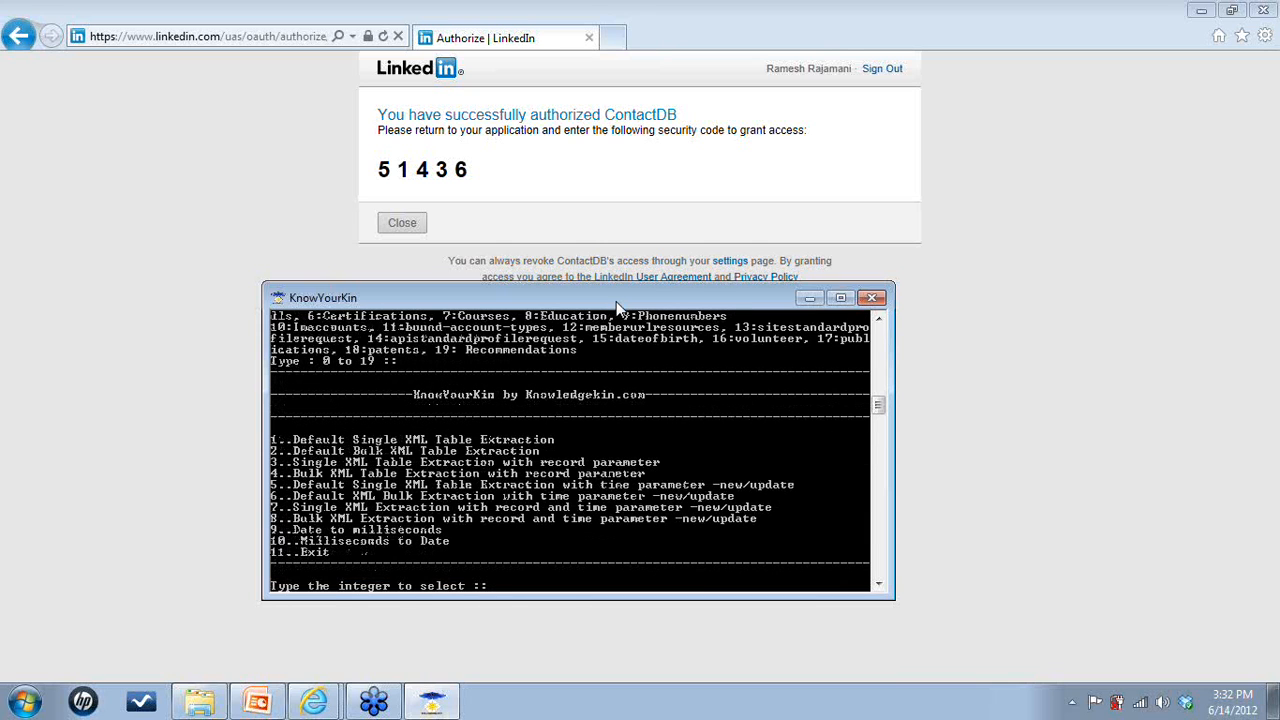
{"action": "type", "text": "11"}
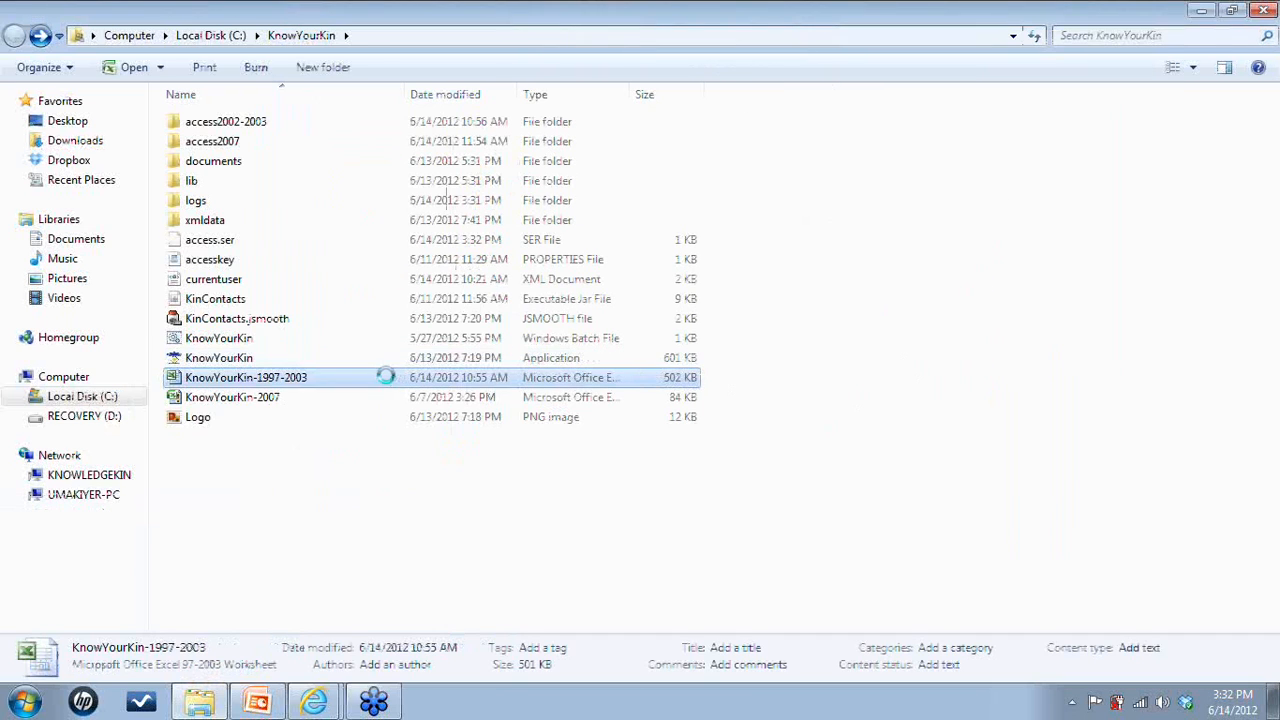
Open KnowYourKin-1997-2003.xls and choose Enable this content on the macro Security Warning.
{"action": "double_click", "coordinate": [244, 376]}
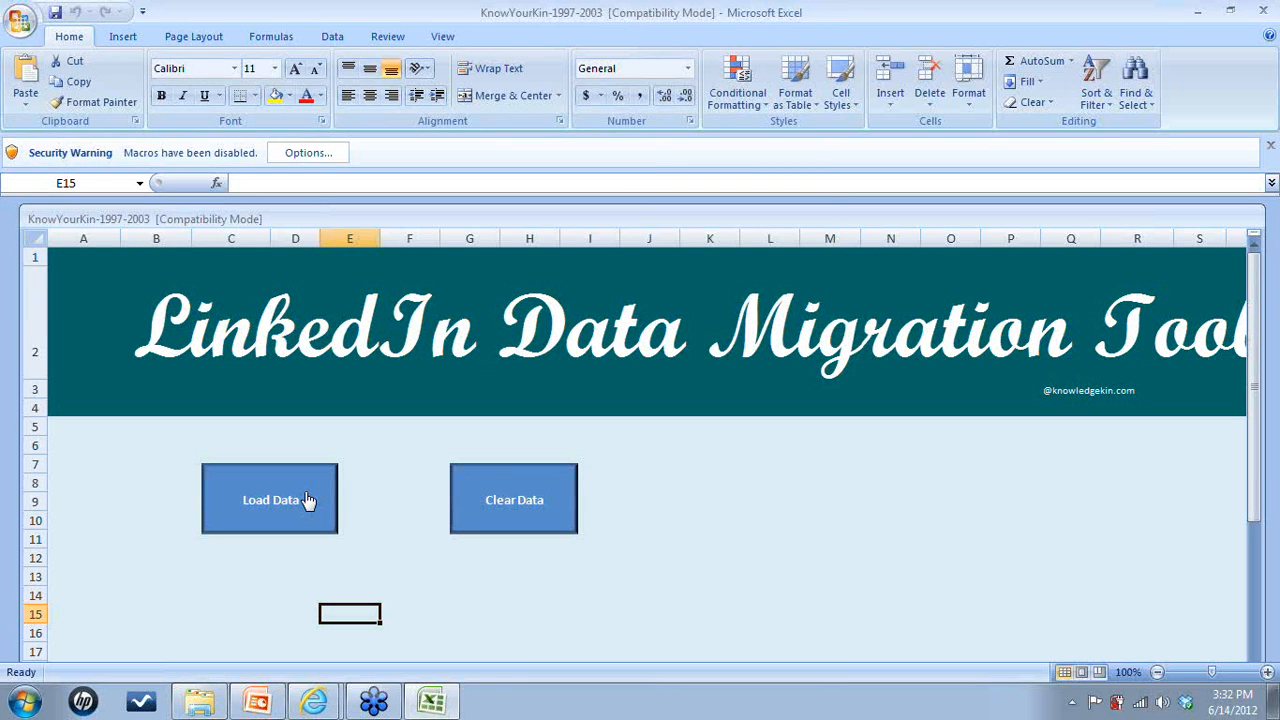
{"action": "mouse_move", "coordinate": [332, 136]}
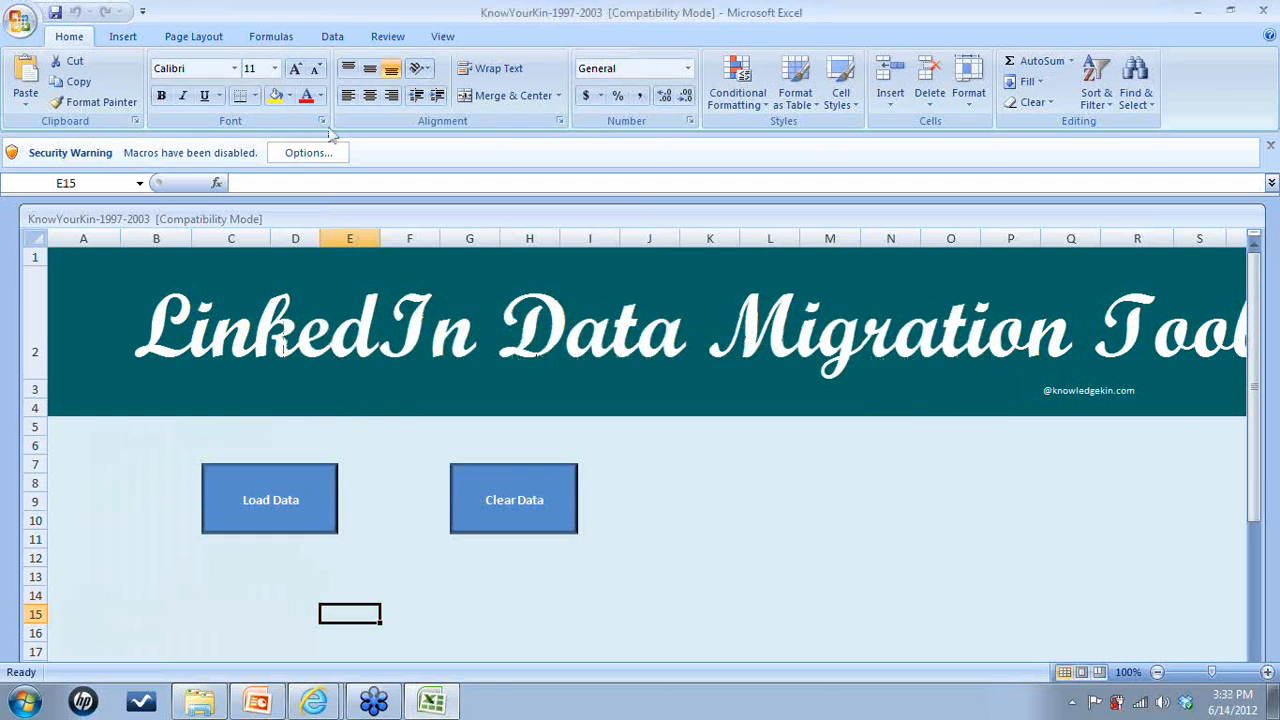
{"action": "left_click", "coordinate": [308, 152]}
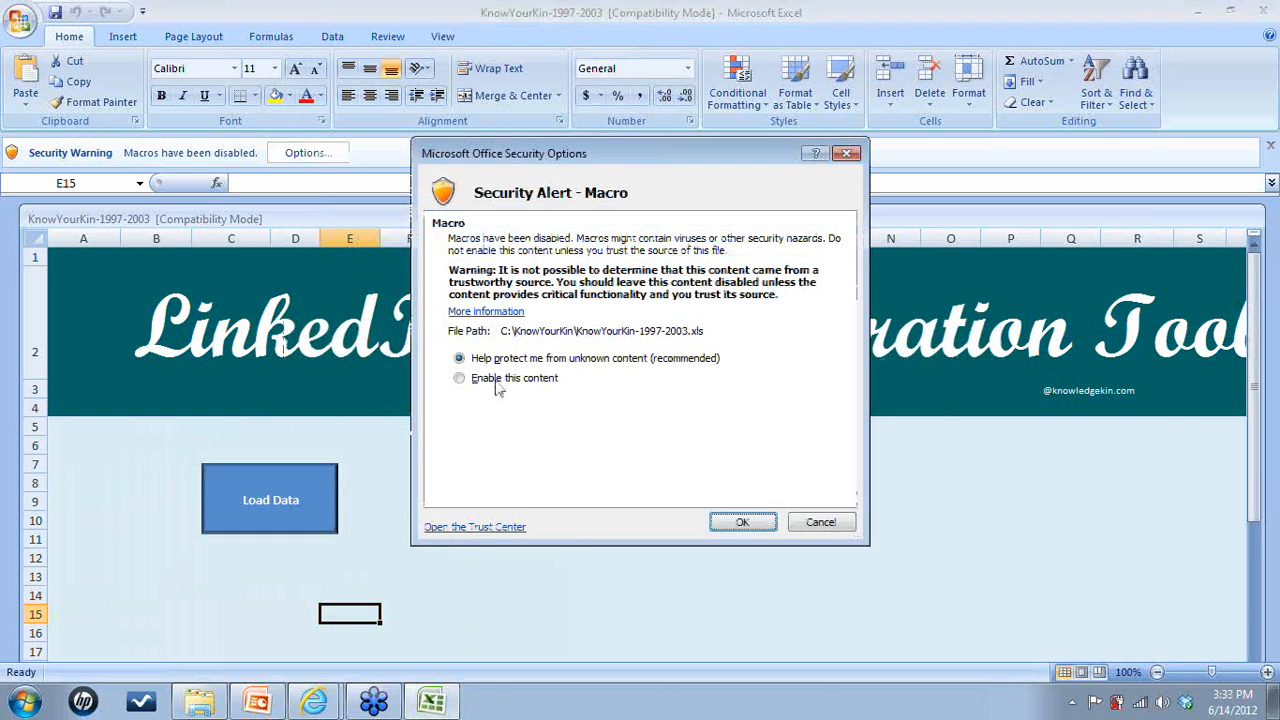
{"action": "left_click", "coordinate": [460, 378]}
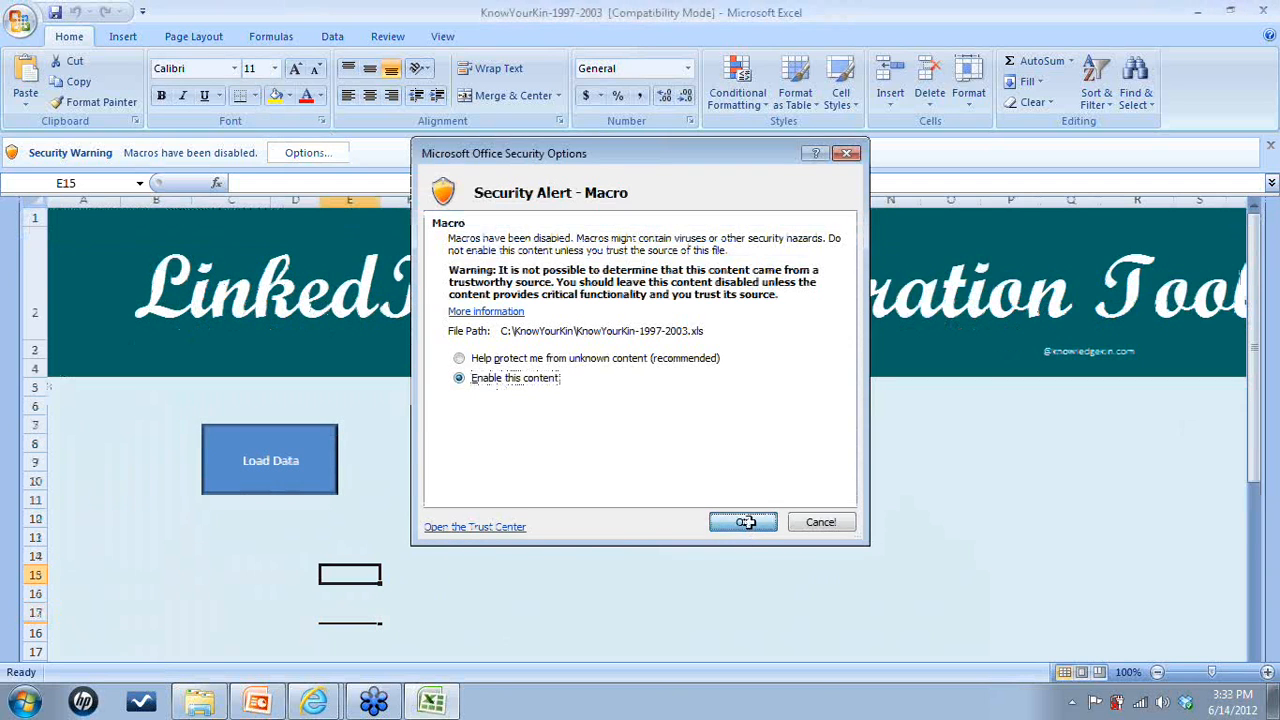
Confirm macros, let Load Data import the LinkedIn data, and review the Baseconnections sheet.
{"action": "left_click", "coordinate": [744, 520]}
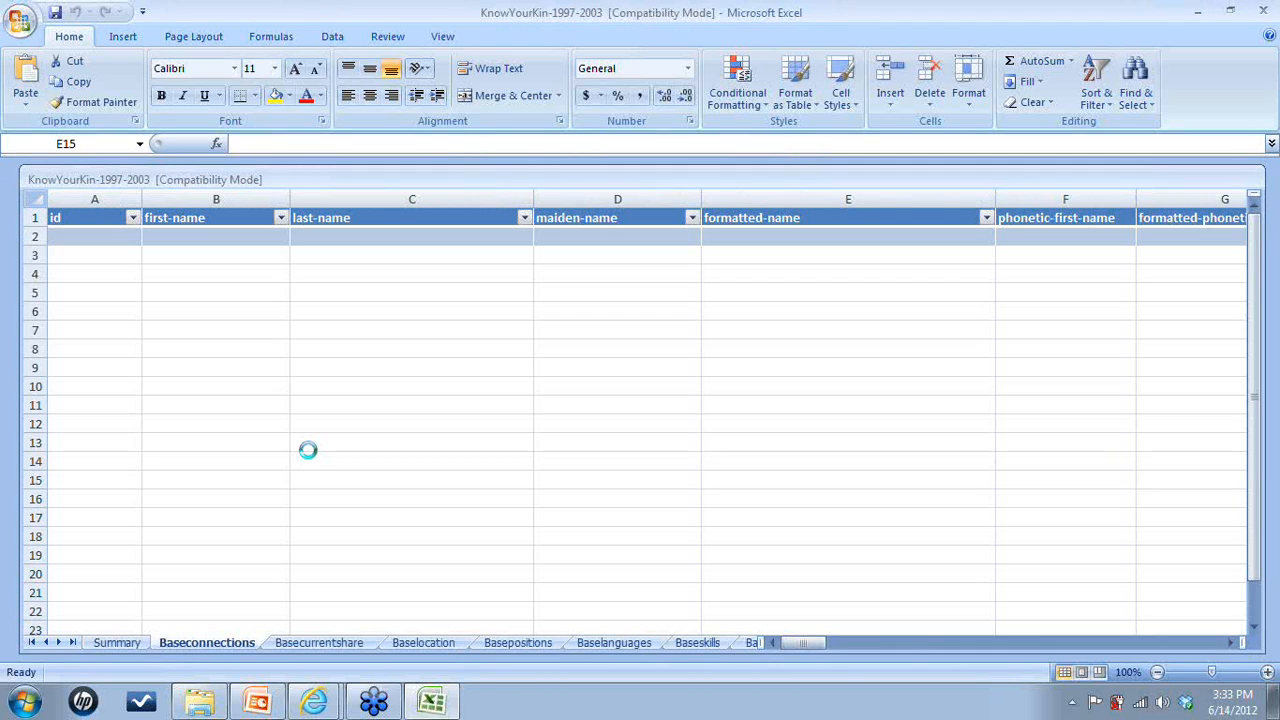
{"action": "left_click", "coordinate": [516, 642]}
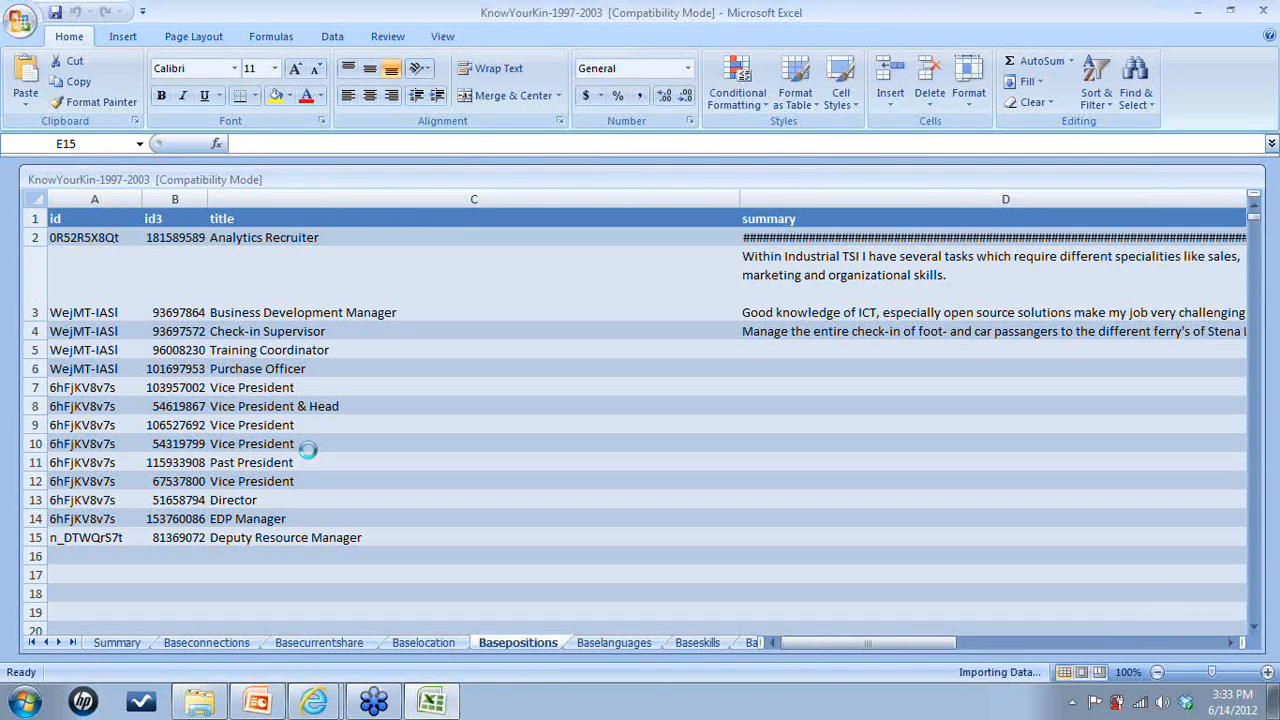
{"action": "left_click", "coordinate": [612, 642]}
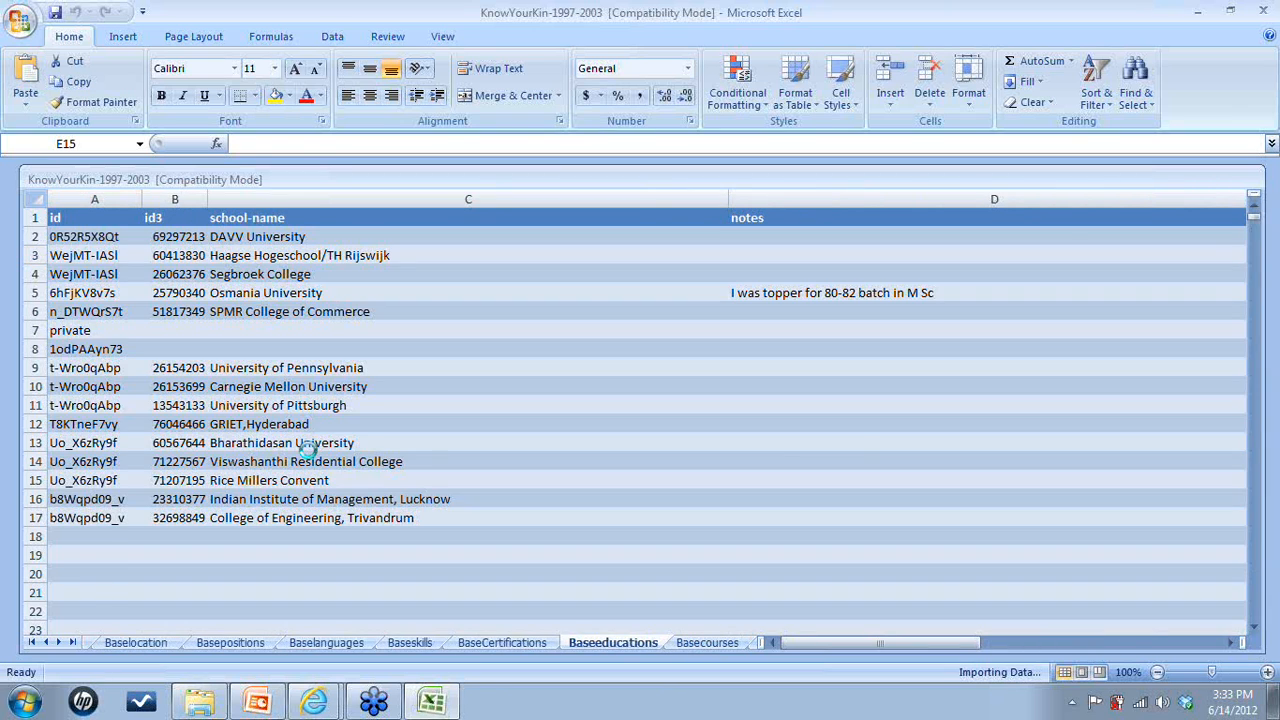
{"action": "left_click", "coordinate": [628, 642]}
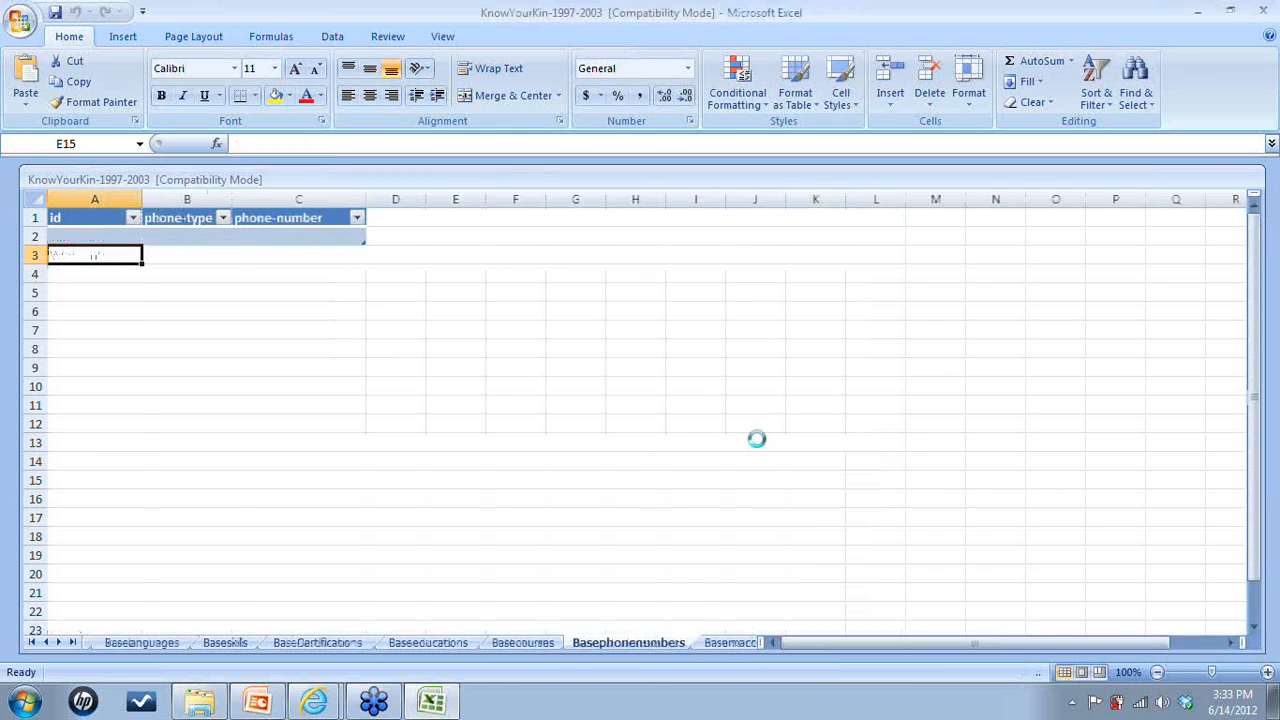
{"action": "left_click", "coordinate": [668, 642]}
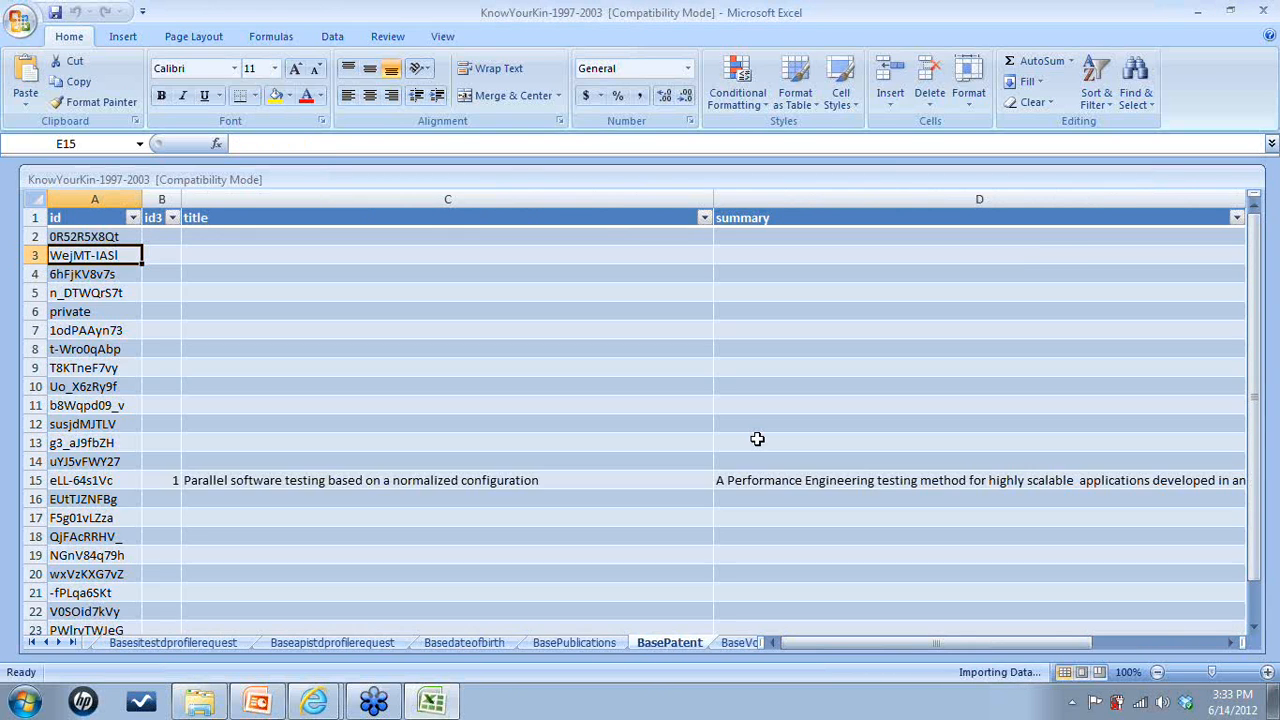
{"action": "left_click", "coordinate": [206, 642]}
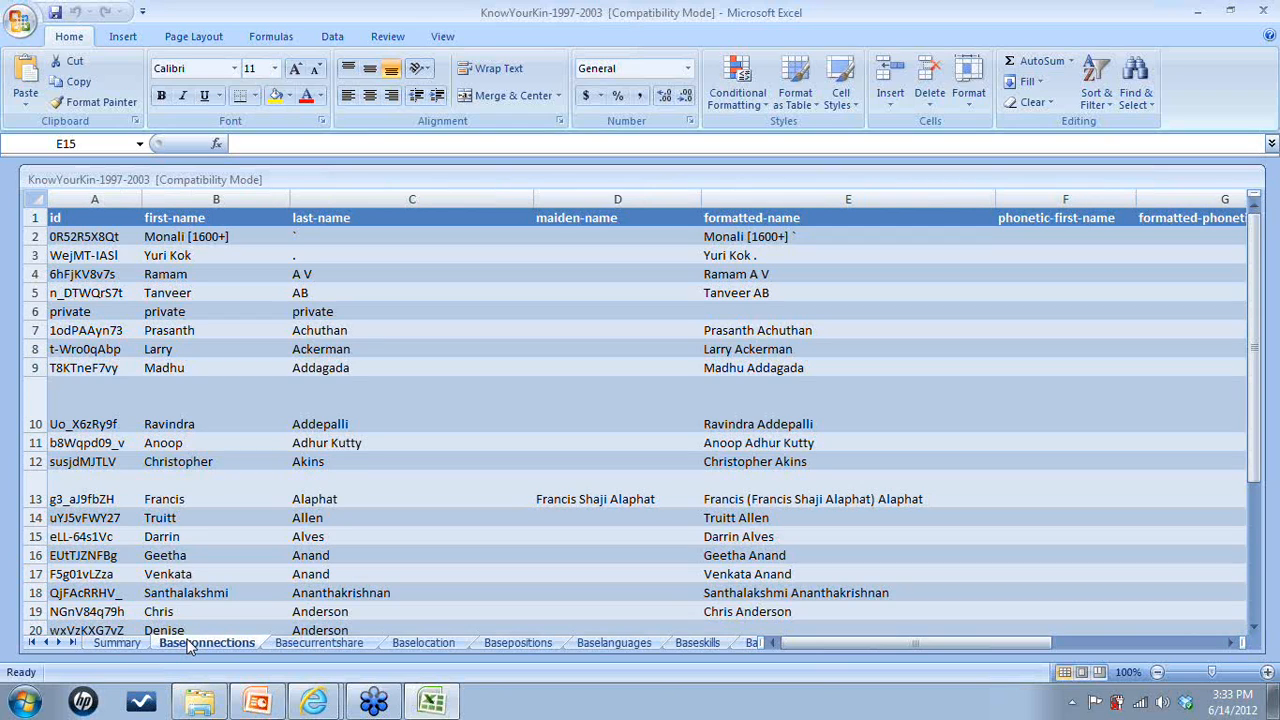